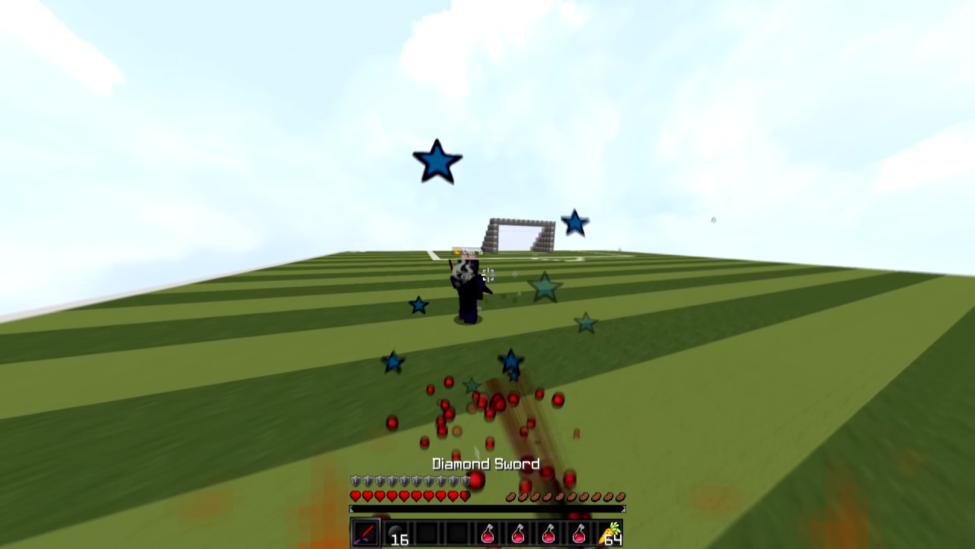
- Land a multi-hit combo on the opponent in the striped-grass arena duel
click(488, 274)
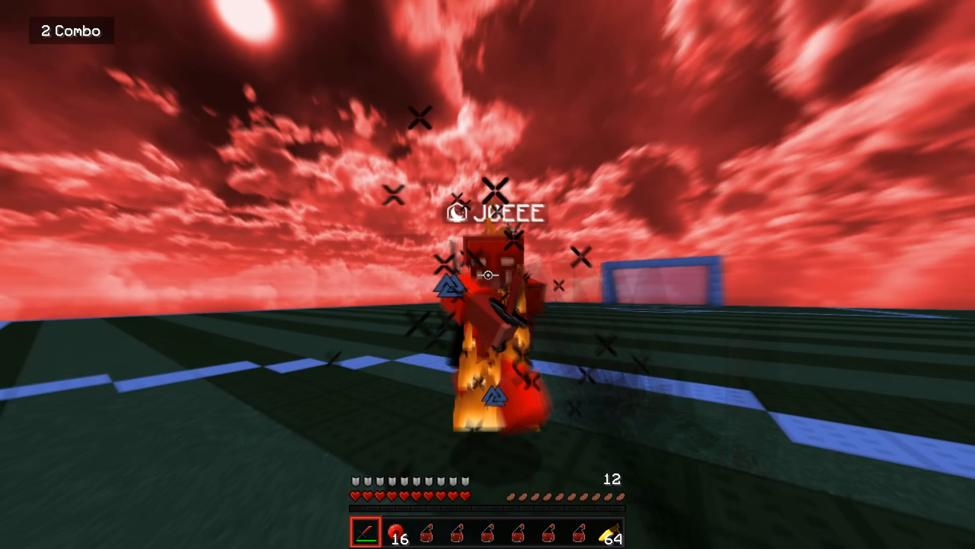
click(491, 275)
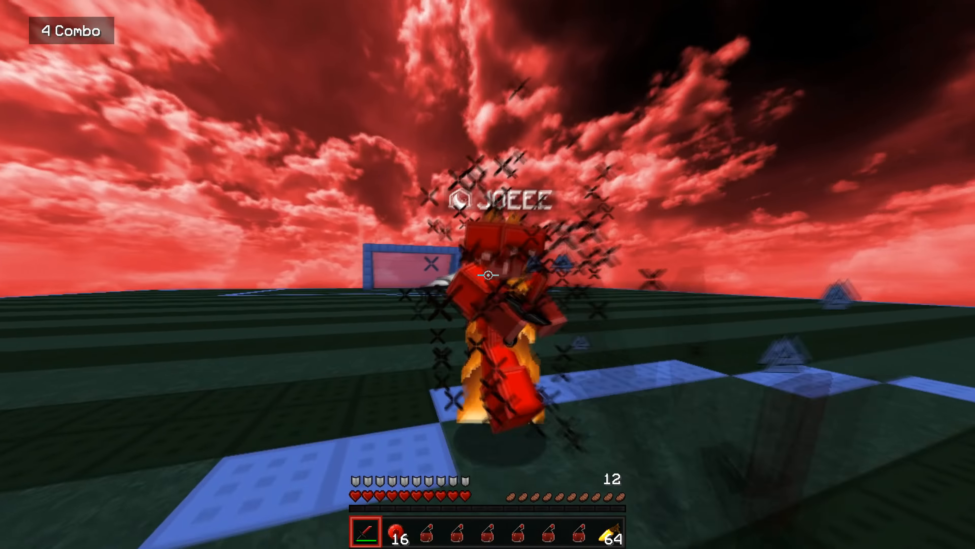
click(488, 274)
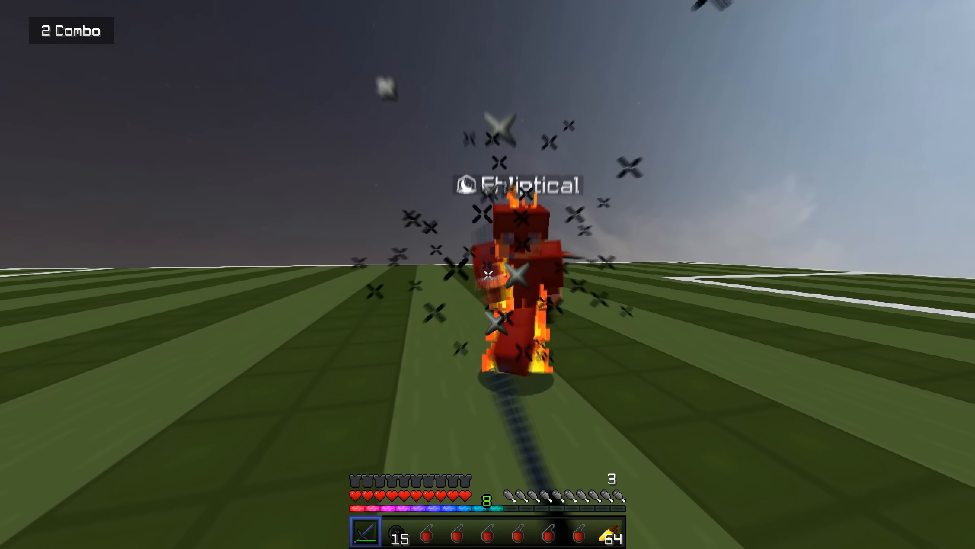
click(504, 261)
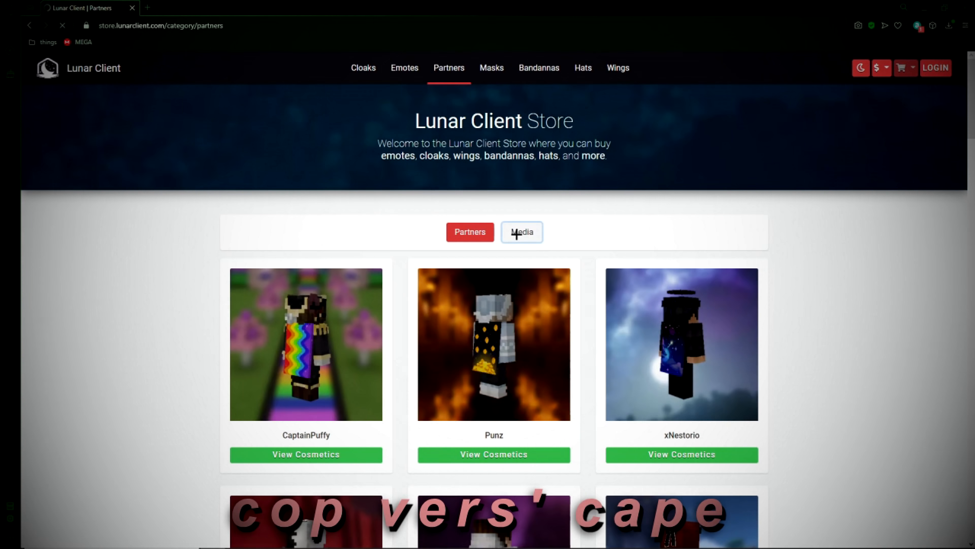
- Switch the Lunar Client store partner list to Media creators and browse their capes
click(521, 232)
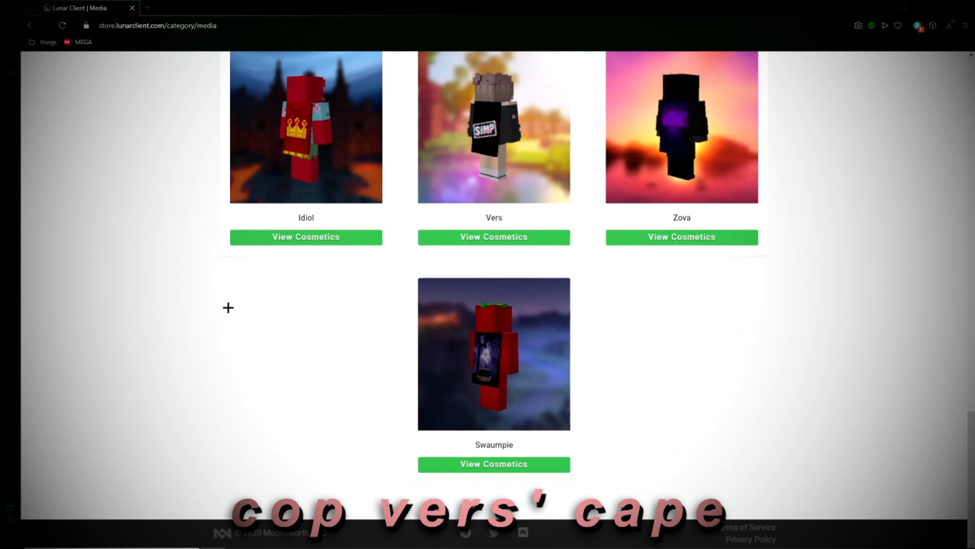
click(493, 237)
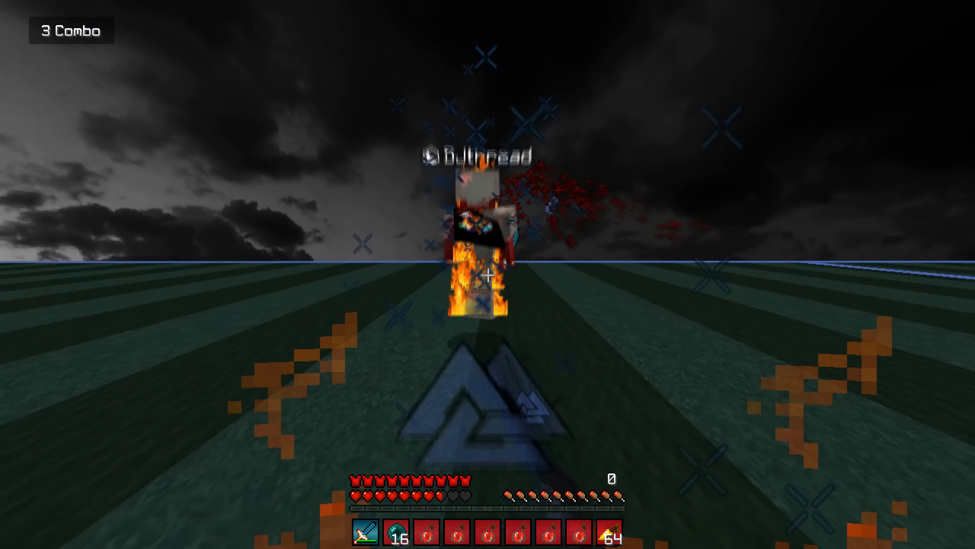
- Keep striking DJthread until the combo counter reaches 16 hits
click(487, 275)
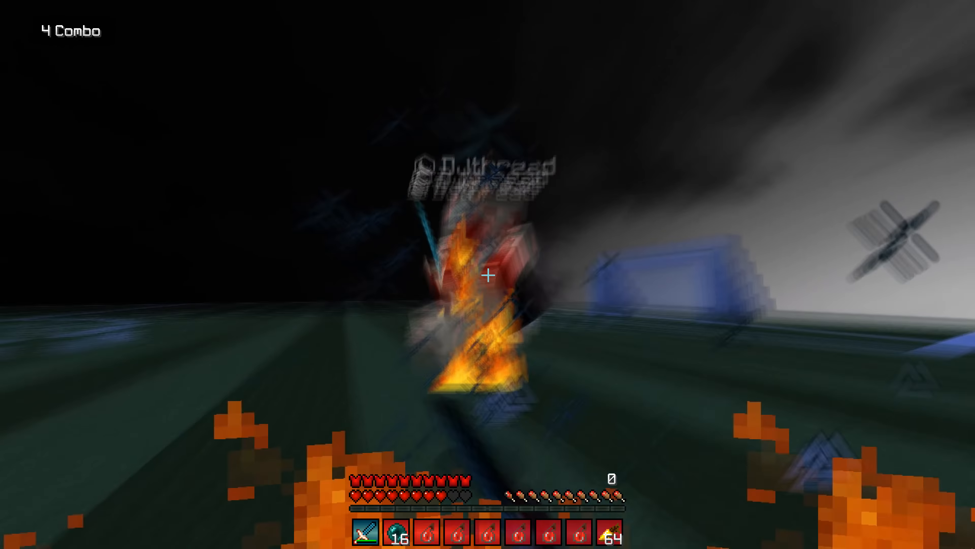
click(487, 277)
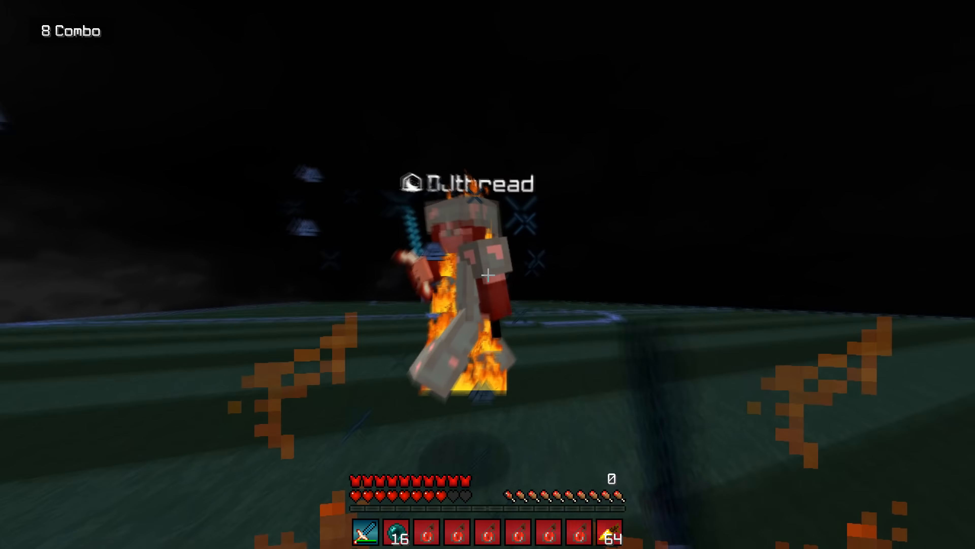
click(488, 273)
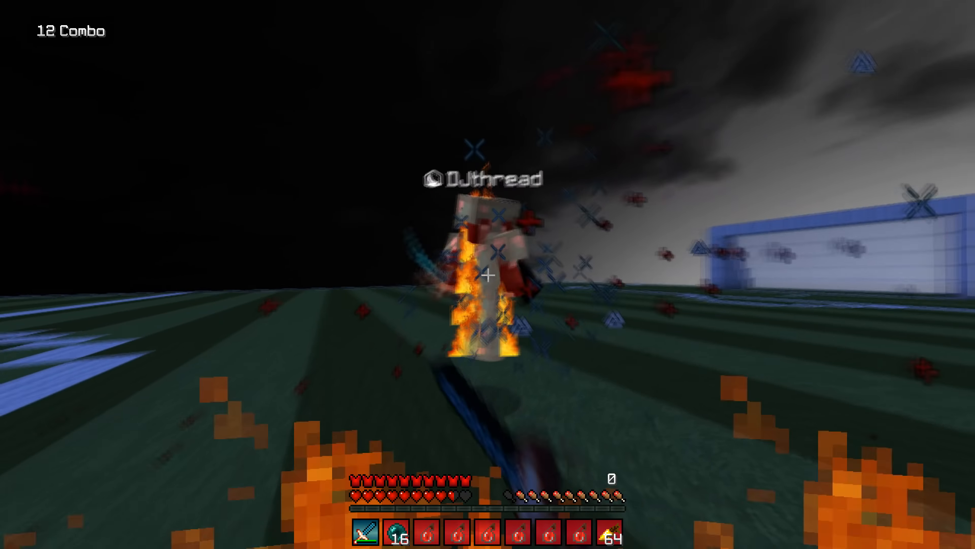
click(487, 276)
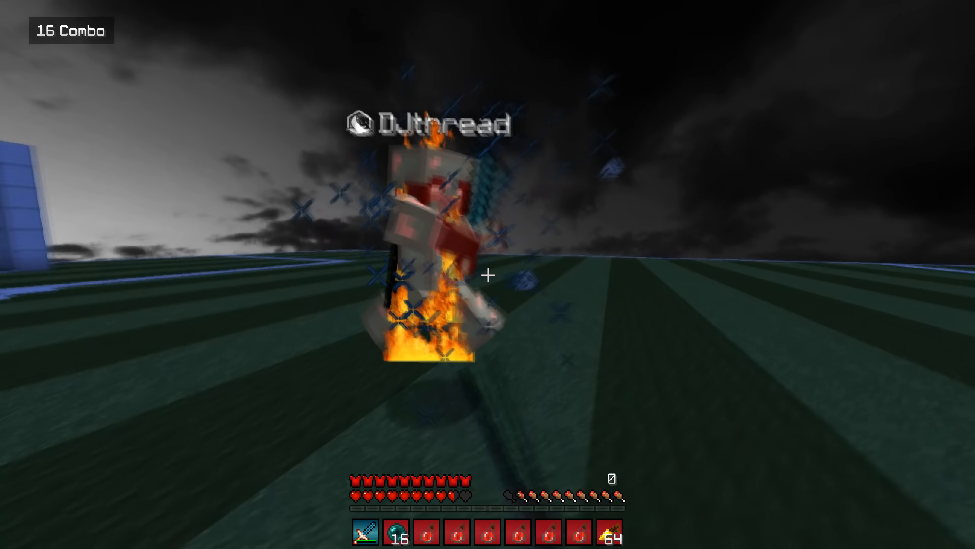